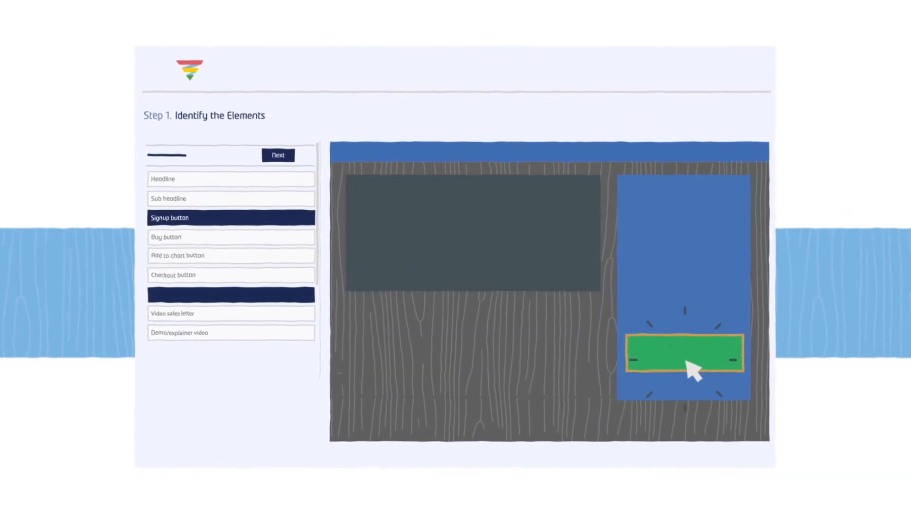
Step: Confirm the green element as the Signup button, then select all experiments in Step 2
{"action": "left_click", "coordinate": [278, 155]}
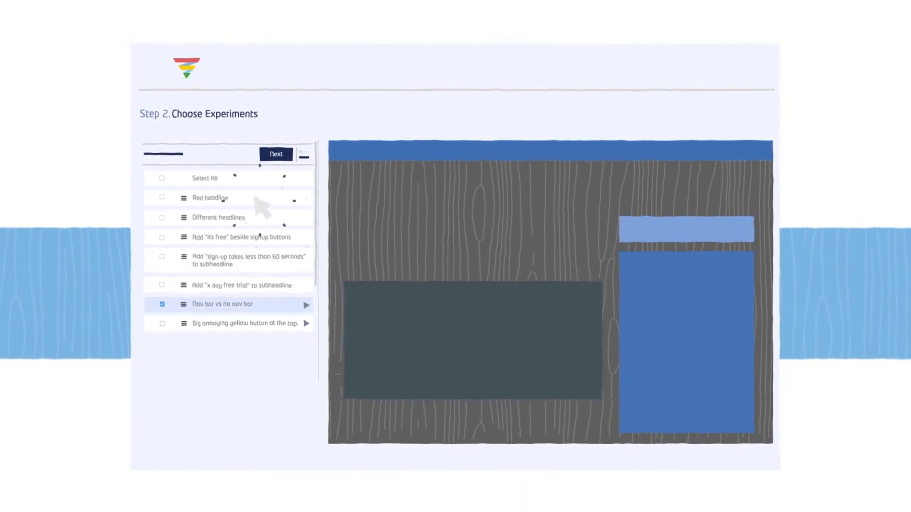
{"action": "left_click", "coordinate": [162, 178]}
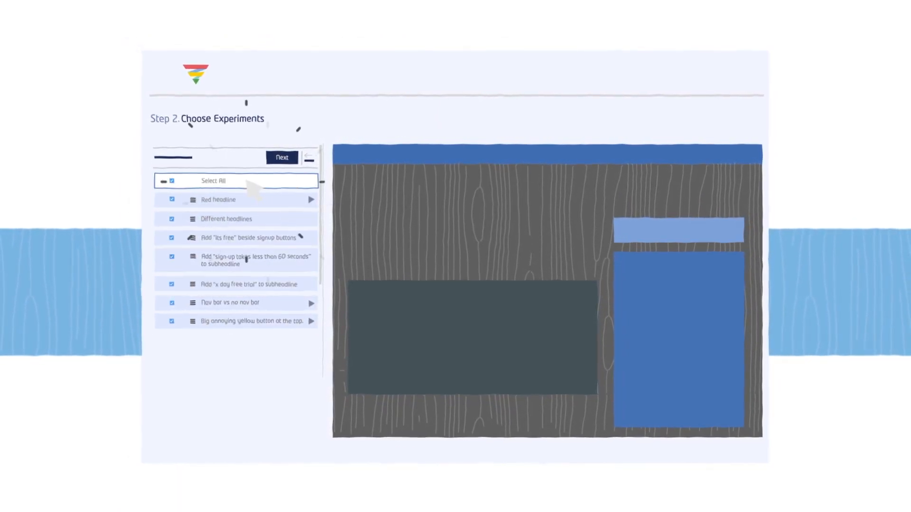
Step: Advance through the Step 3 headline option questions to Step 4 Script Code
{"action": "left_click", "coordinate": [282, 157]}
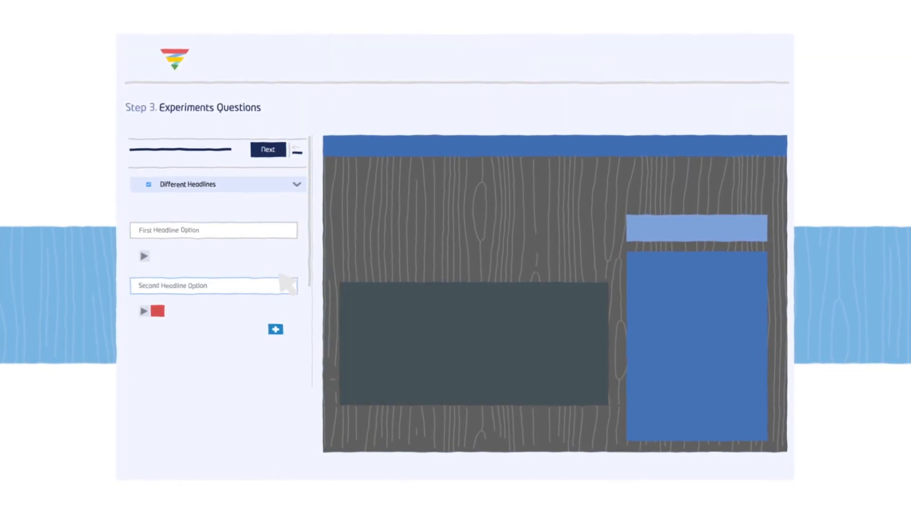
{"action": "left_click", "coordinate": [267, 150]}
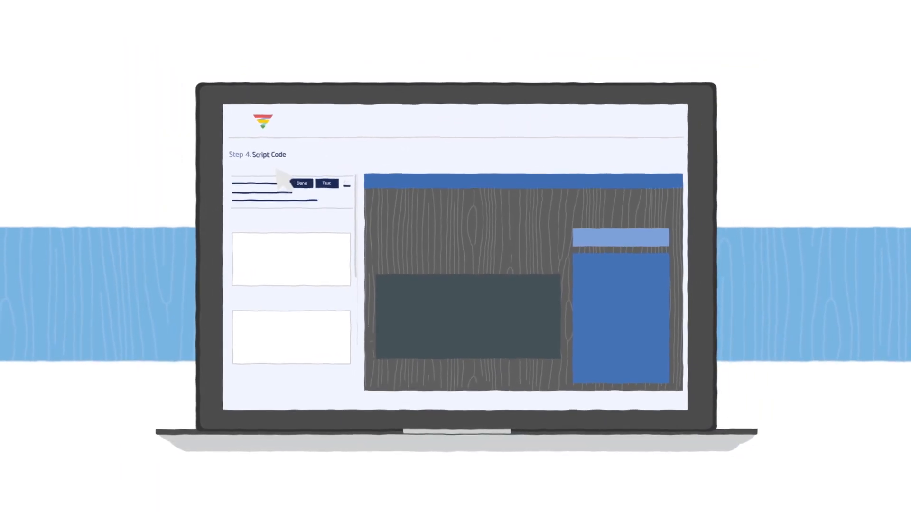